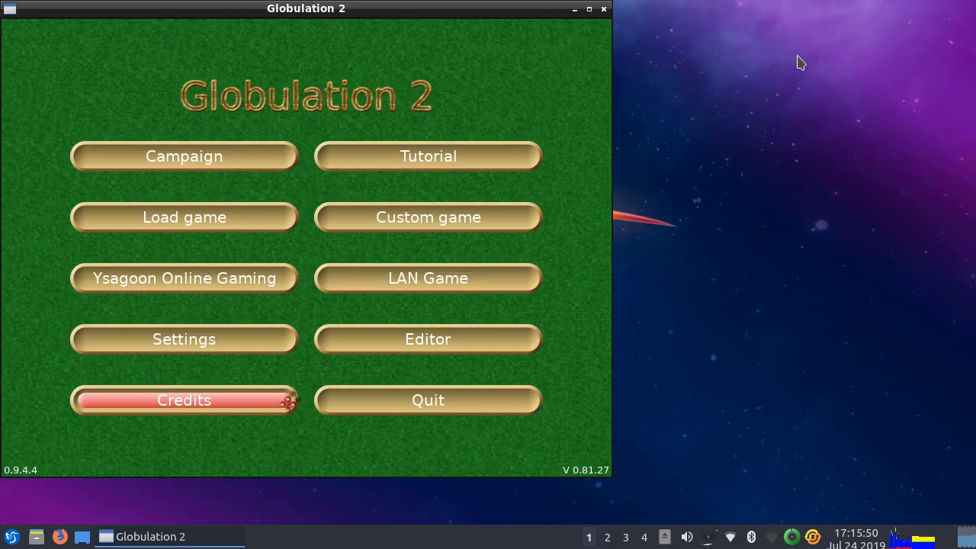
{"action": "mouse_move", "coordinate": [428, 218]}
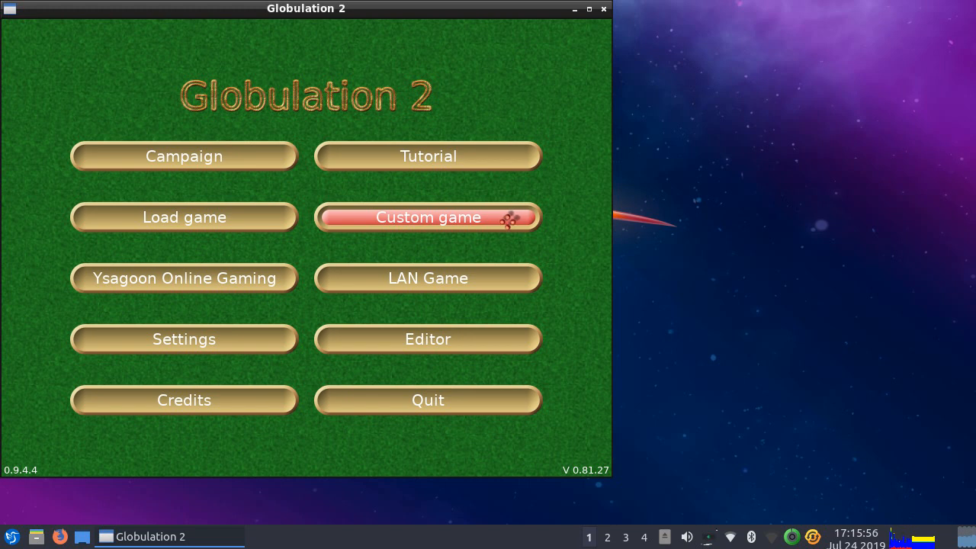
Set up a custom game on the 'bomber demo' map and start it against one AI.
{"action": "left_click", "coordinate": [428, 218]}
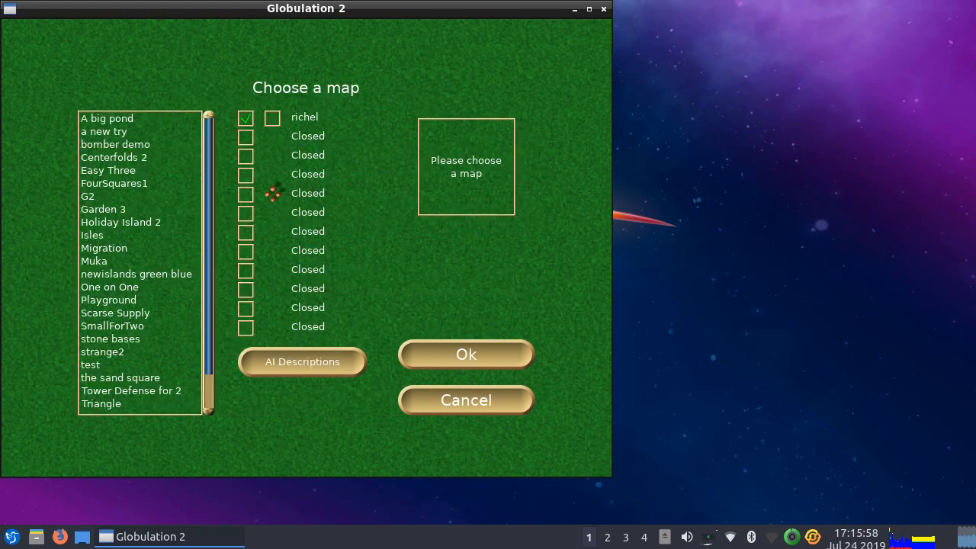
{"action": "left_click", "coordinate": [115, 144]}
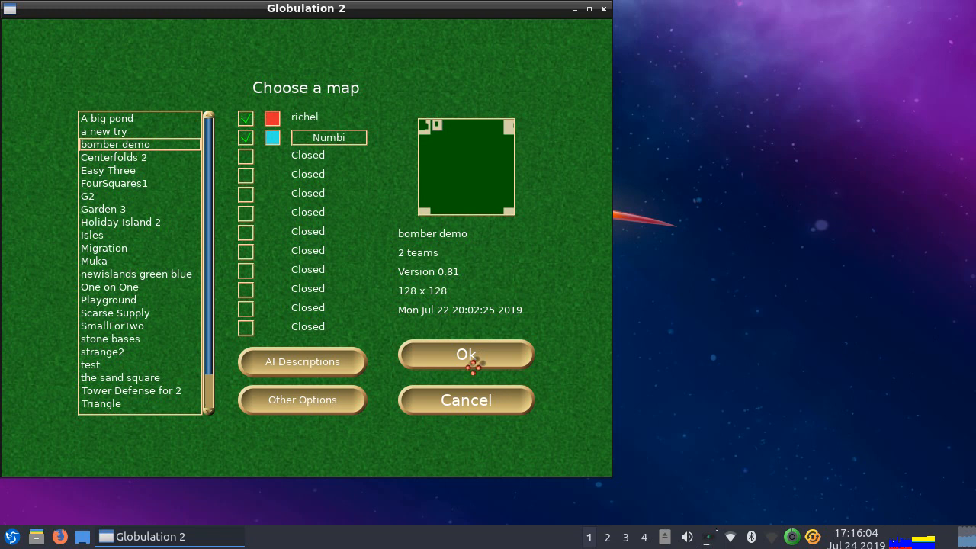
{"action": "left_click", "coordinate": [465, 354]}
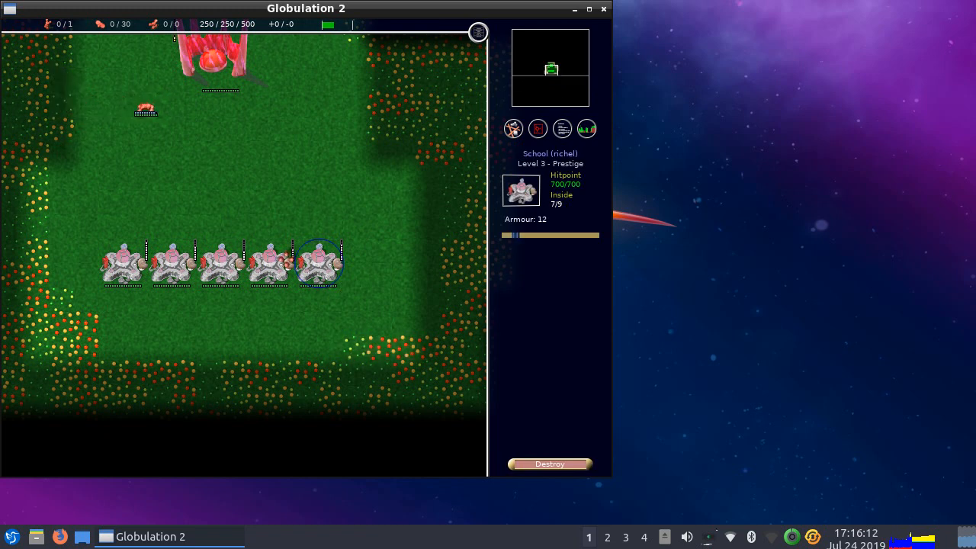
Place a ground-attack Exploration Flag, win, then dismiss the victory and statistics screens.
{"action": "left_click", "coordinate": [537, 128]}
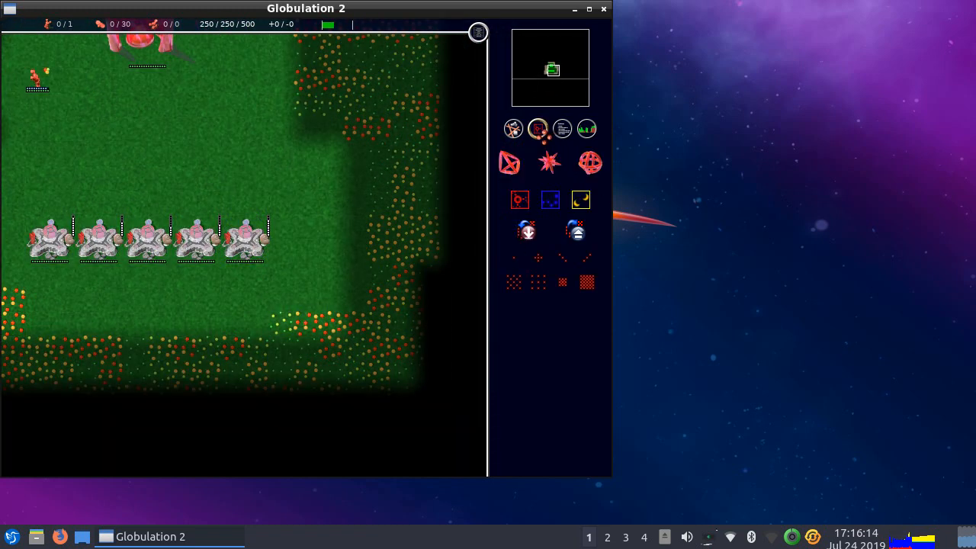
{"action": "left_click", "coordinate": [509, 162]}
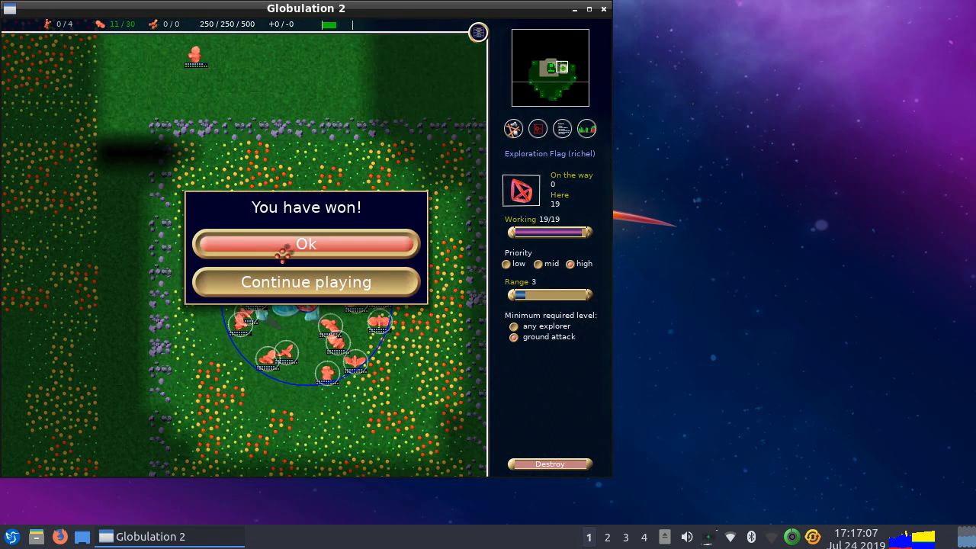
{"action": "left_click", "coordinate": [306, 243]}
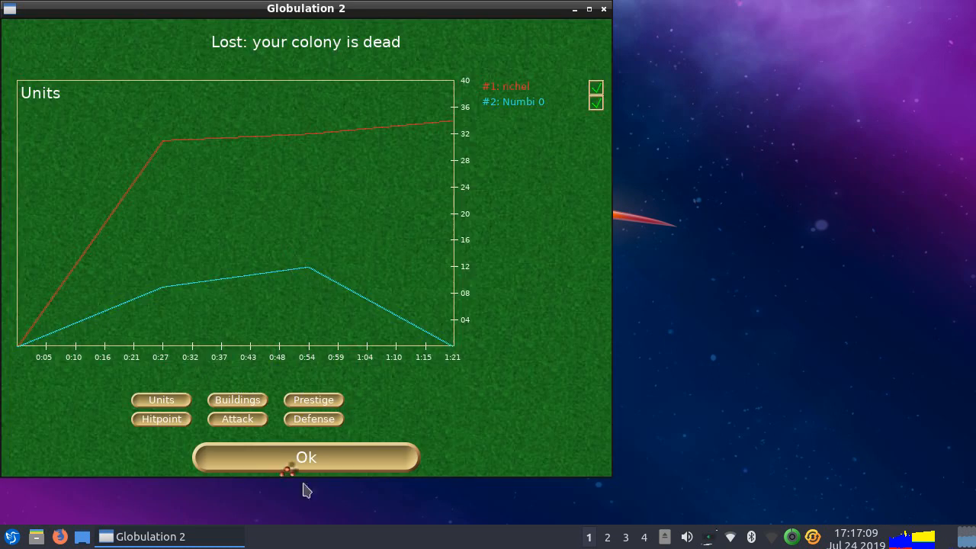
{"action": "left_click", "coordinate": [306, 457]}
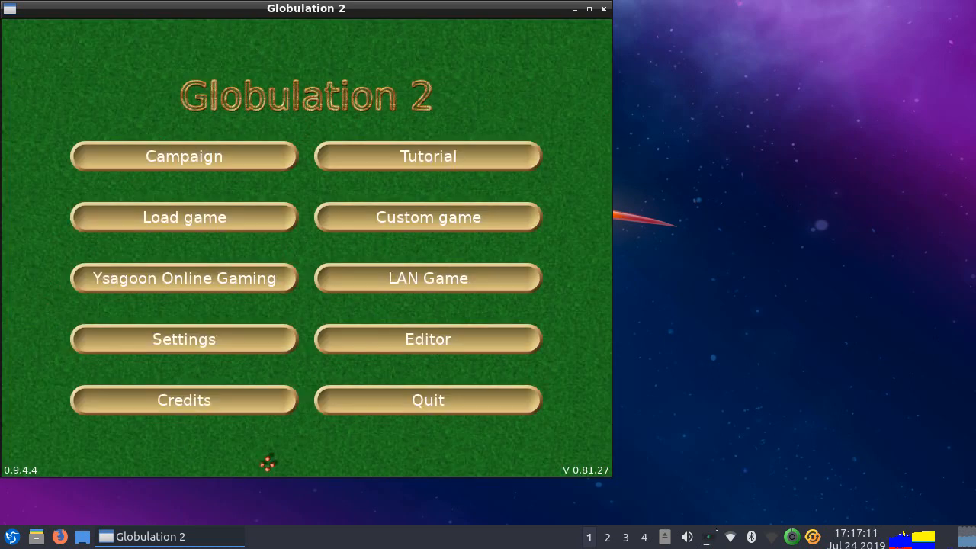